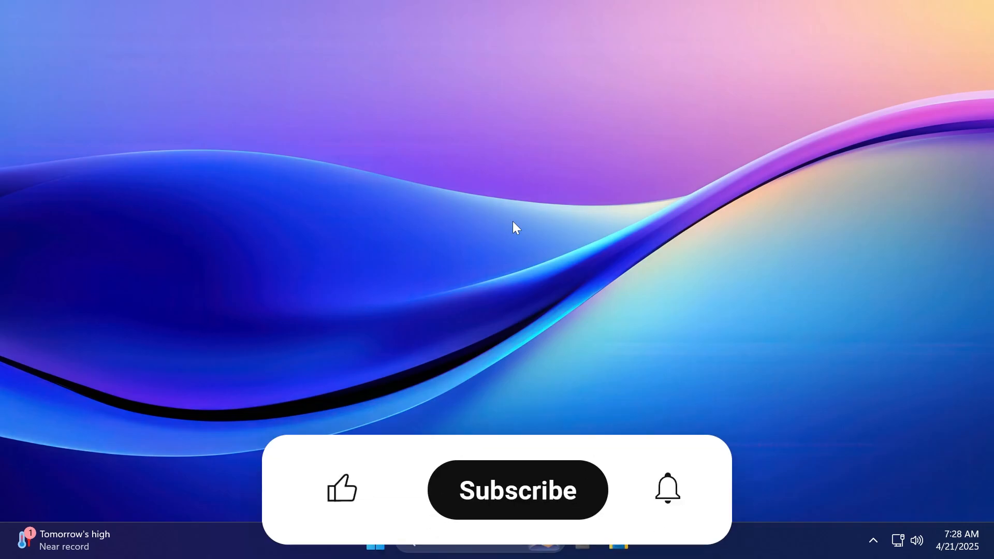
# Reach the ViVeTool v0.3.4 release Assets list with the IntelAmd and SnapdragonArm64 zips.
pyautogui.click(340, 488)
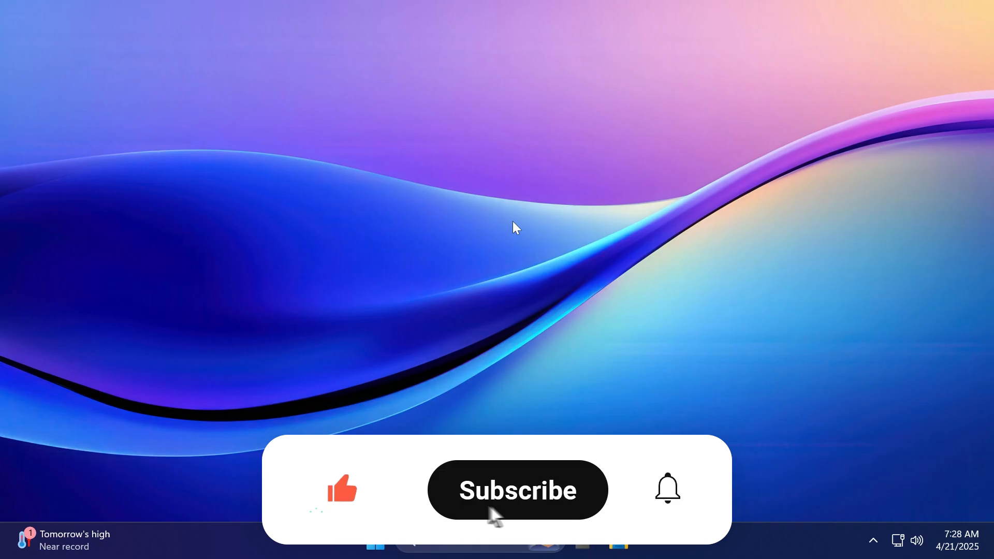
pyautogui.click(516, 490)
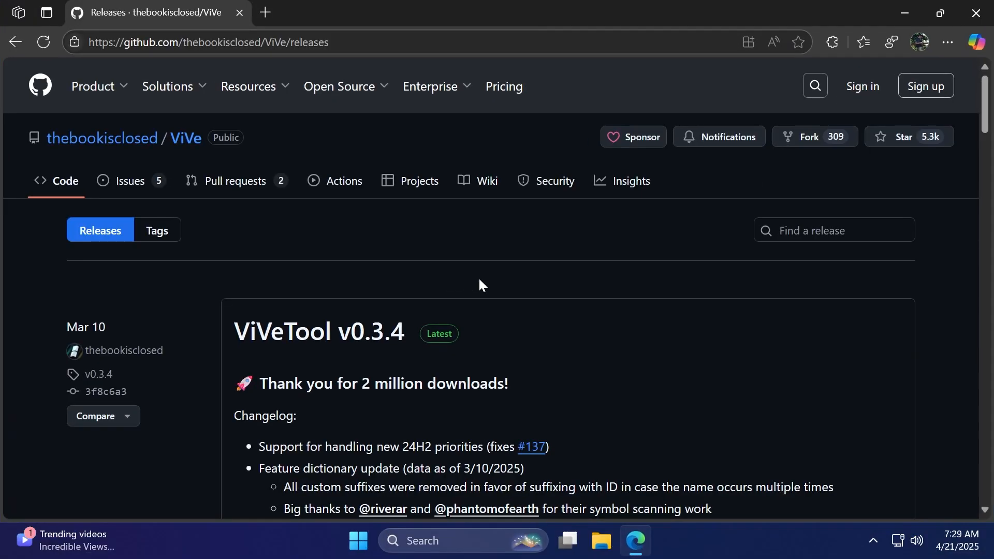
pyautogui.scroll(-3)
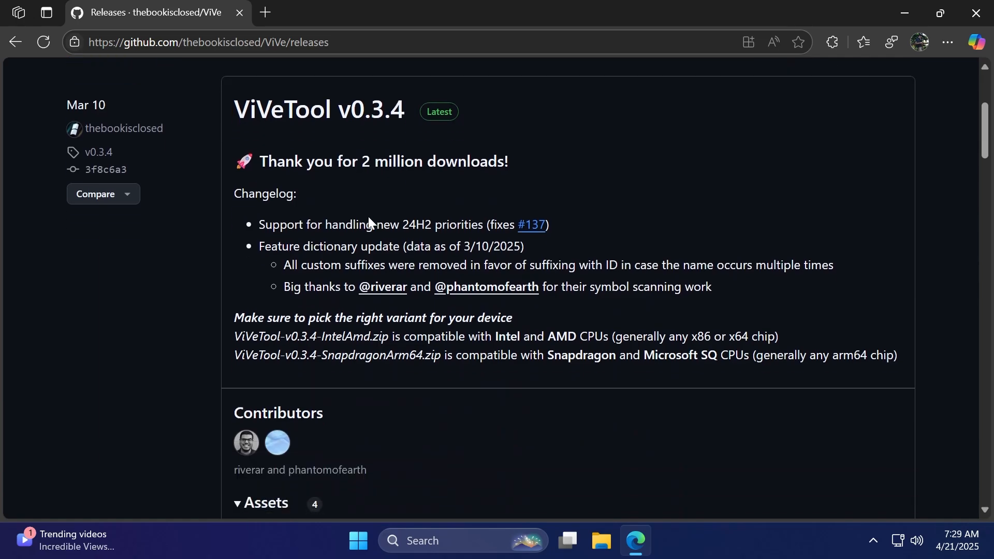
pyautogui.scroll(-3)
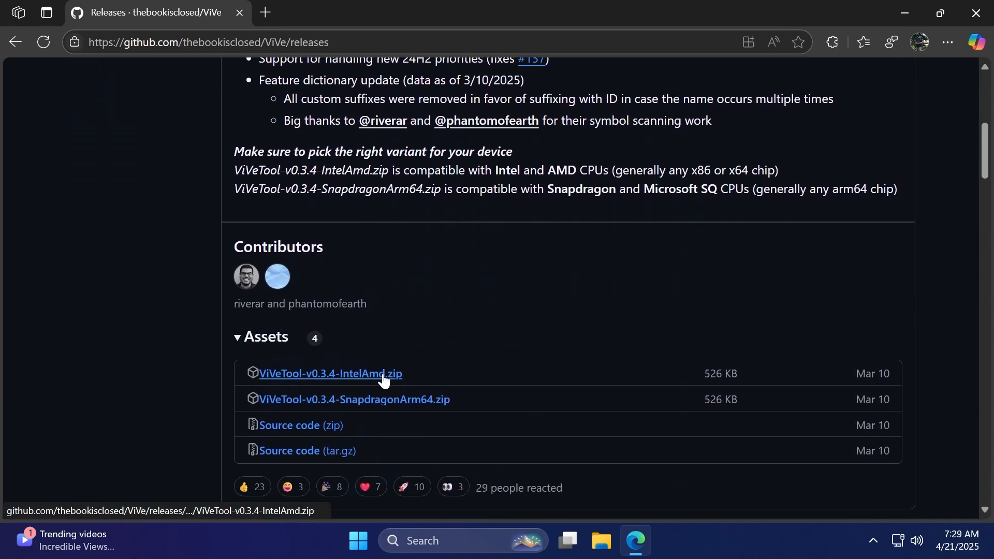
pyautogui.moveTo(379, 400)
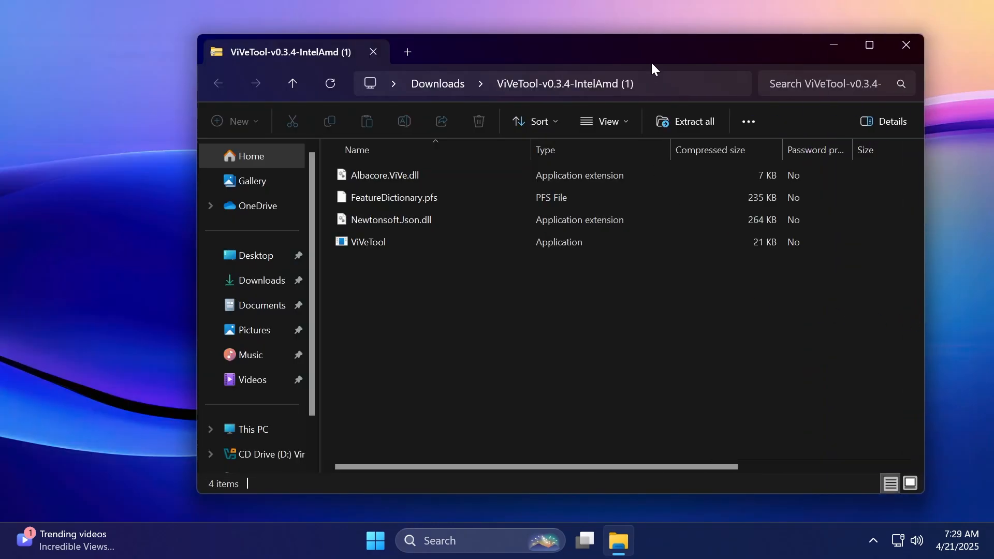
# Choose a new folder on Local Disk (C:) as the zip's extraction destination.
pyautogui.click(692, 121)
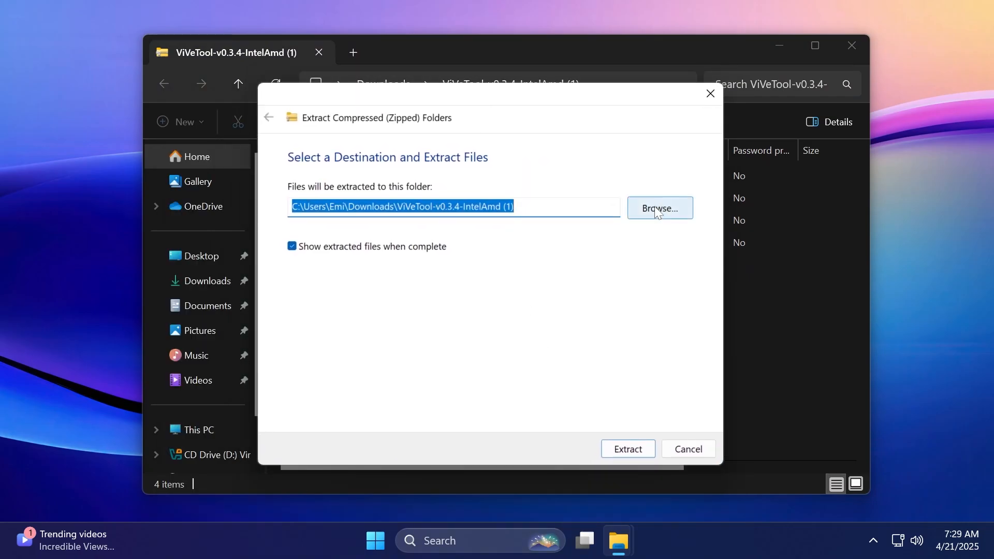
pyautogui.click(659, 208)
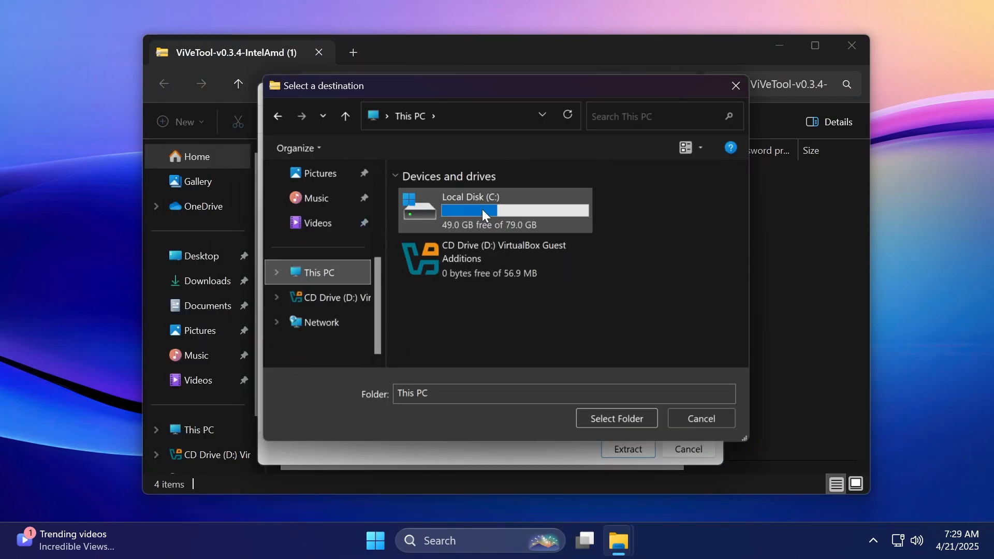
pyautogui.doubleClick(487, 210)
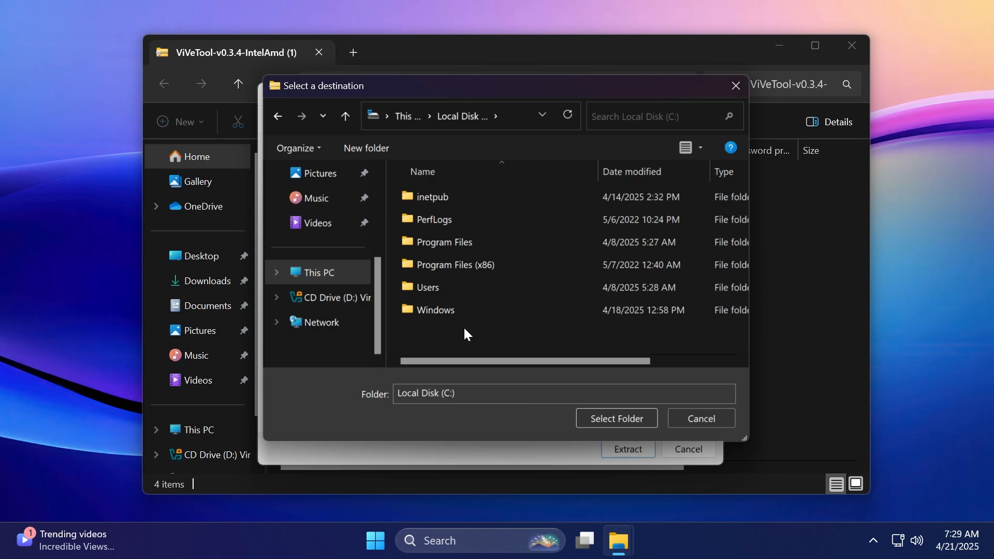
pyautogui.rightClick(466, 334)
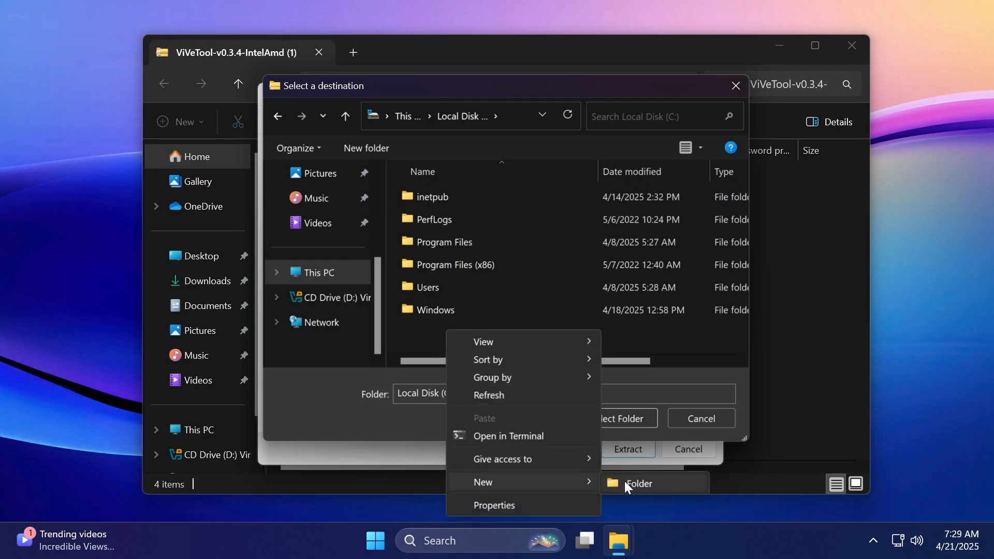
pyautogui.click(637, 483)
pyautogui.write('hidden features')
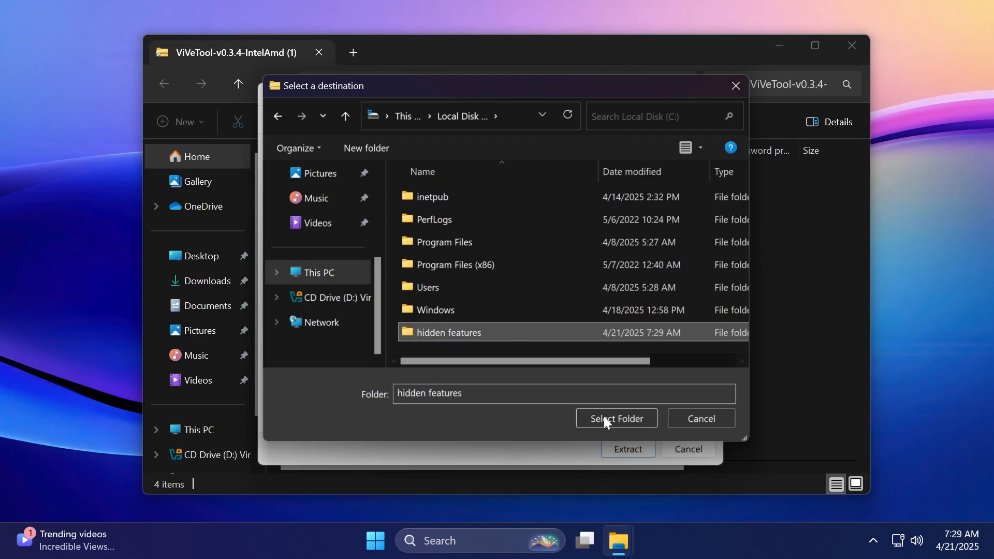
# Extract the ViVeTool files into the C:\hidden features folder.
pyautogui.click(615, 418)
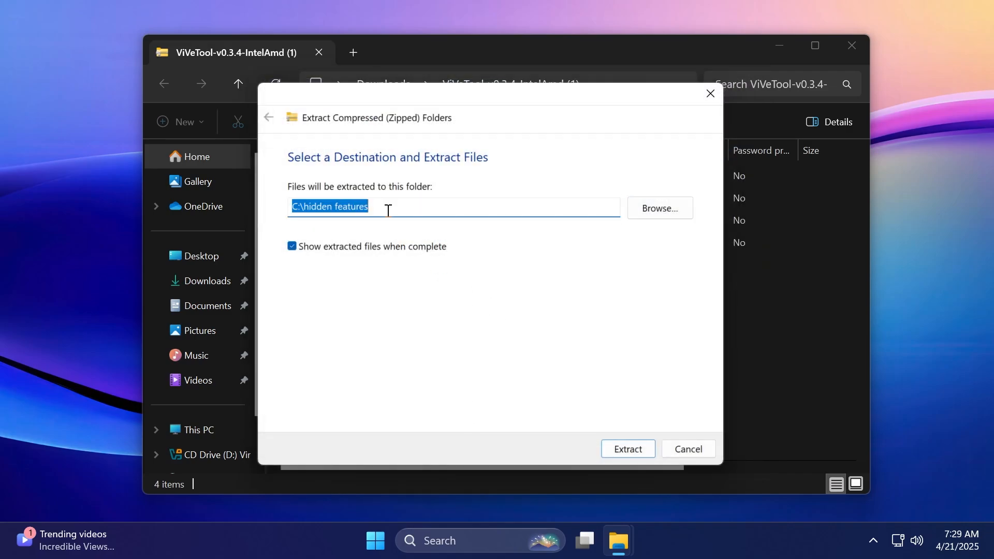
pyautogui.click(627, 448)
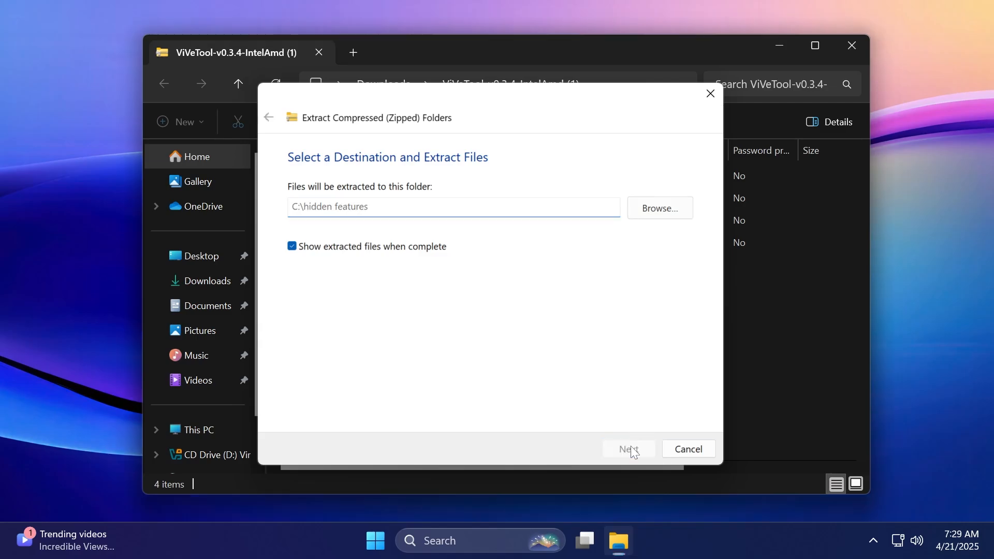
pyautogui.click(628, 448)
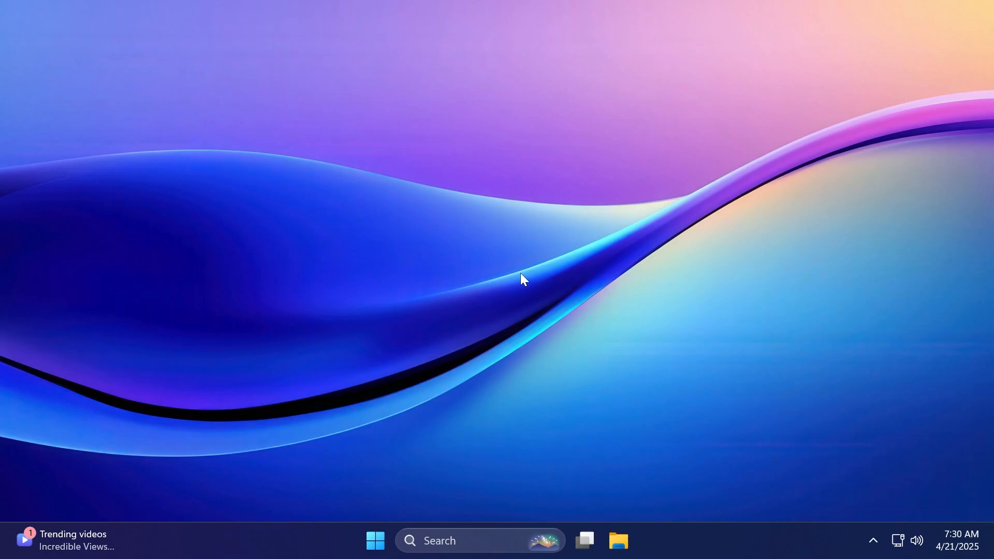
# Launch Command Prompt as administrator from Start via cmd.
pyautogui.write('cmd')
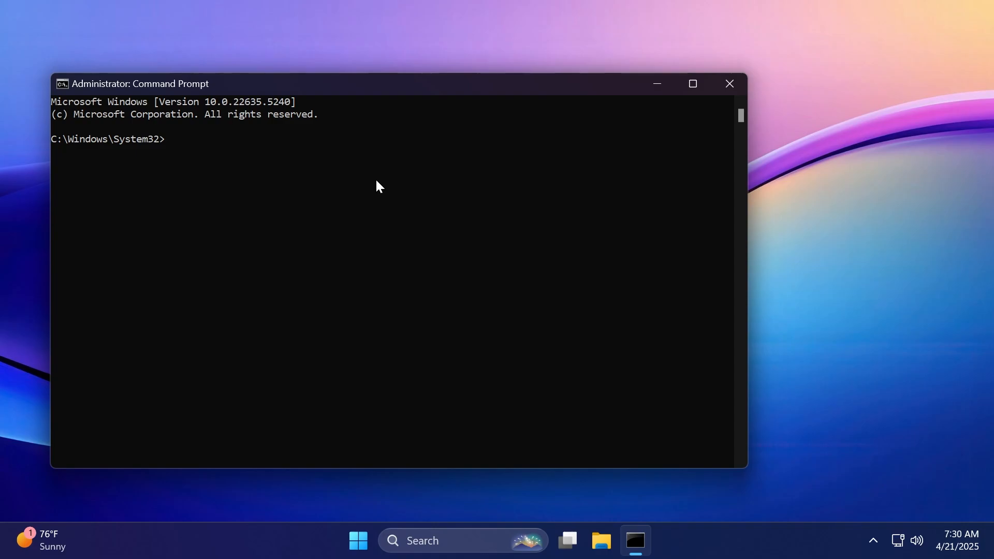
# Run vivetool /enable for feature IDs 42651849 and 48433719, both set successfully.
pyautogui.write('vivetool /enable /id:42651849')
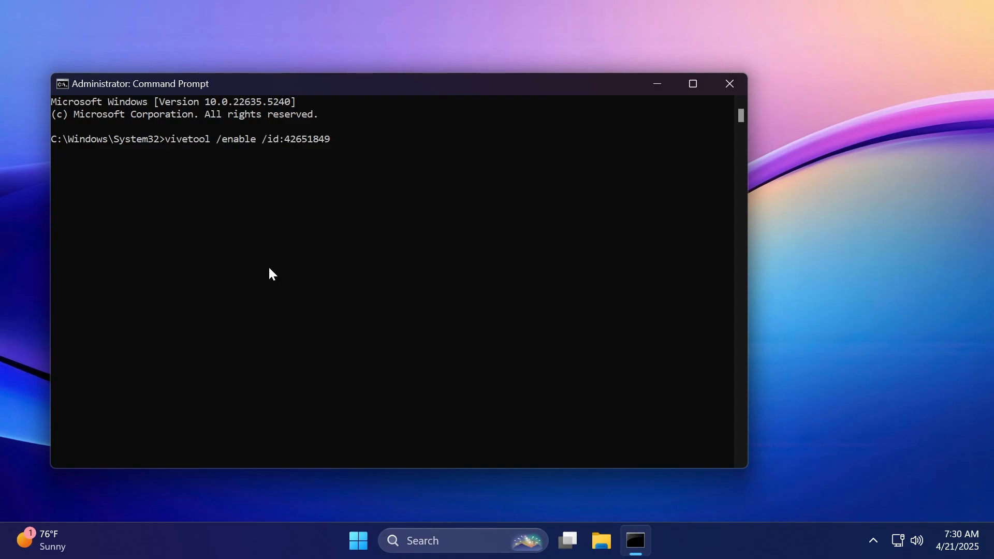
pyautogui.press('enter')
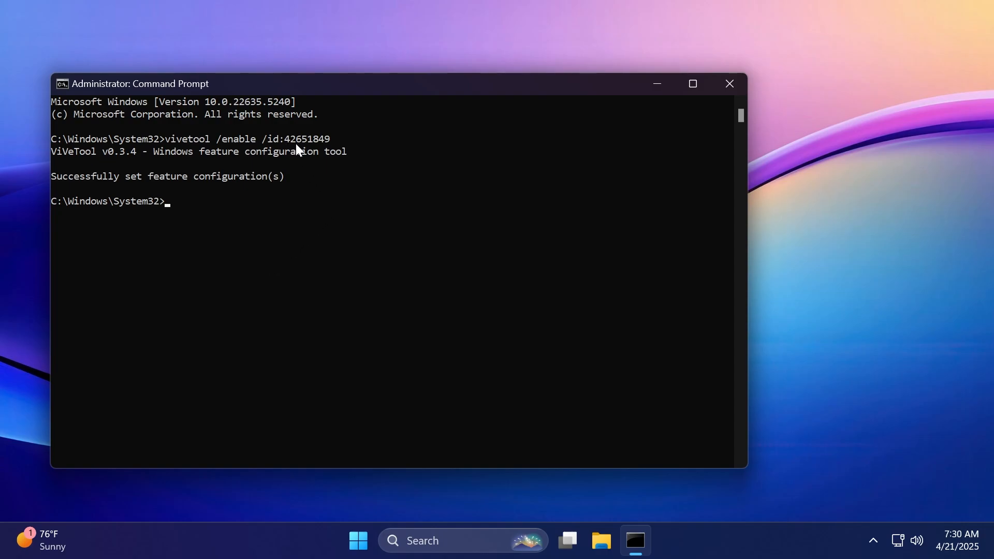
pyautogui.moveTo(282, 278)
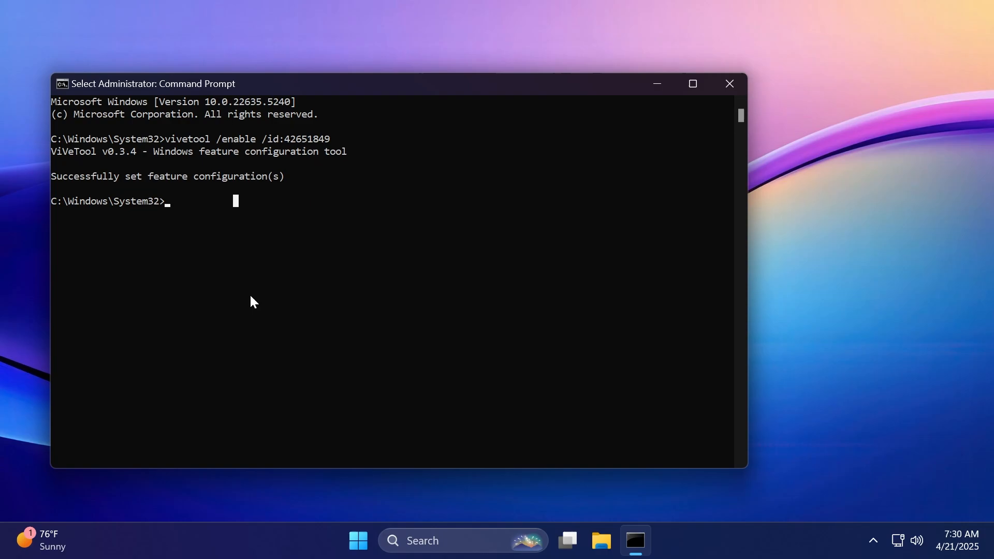
pyautogui.moveTo(407, 264)
pyautogui.write('vivetool /enable /id:48433719')
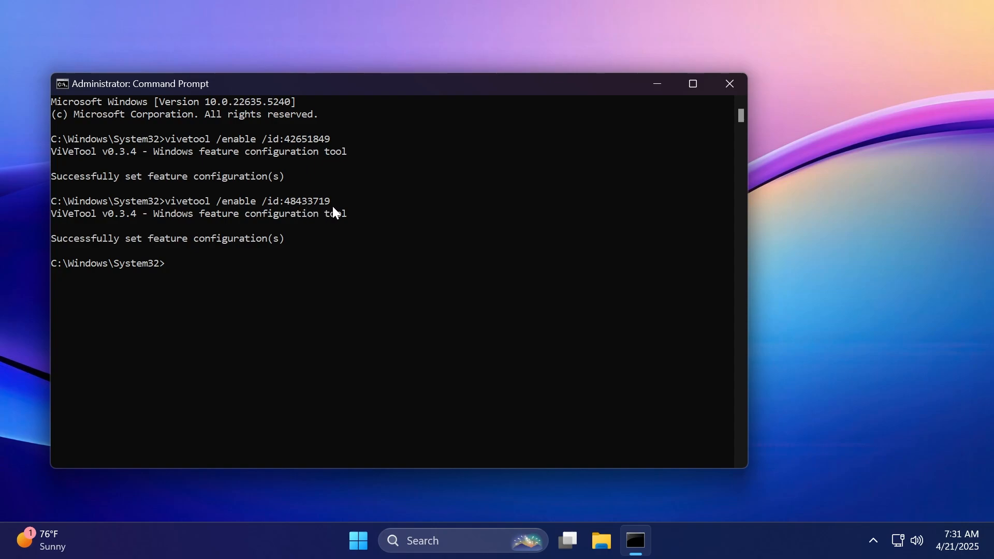
pyautogui.click(167, 201)
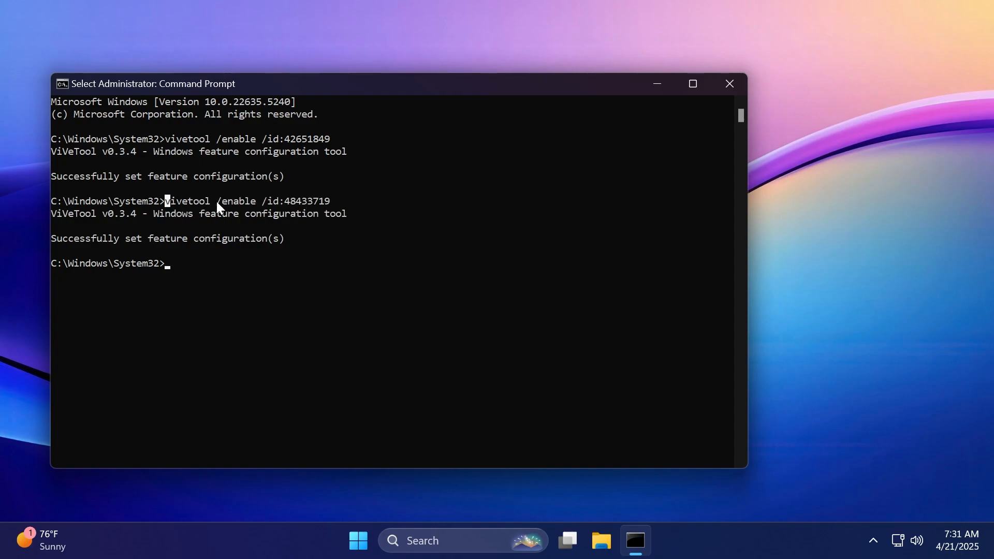
pyautogui.moveTo(288, 260)
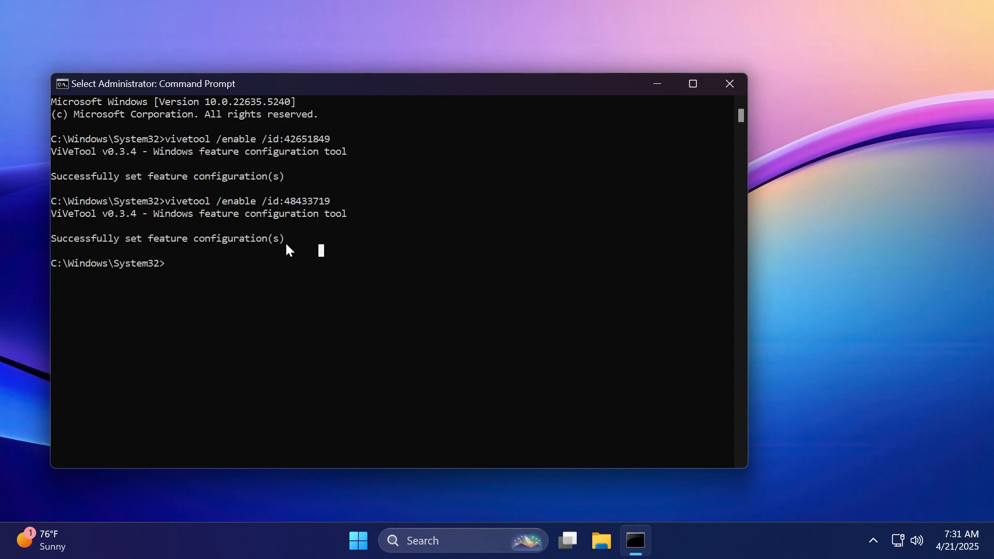
pyautogui.moveTo(196, 348)
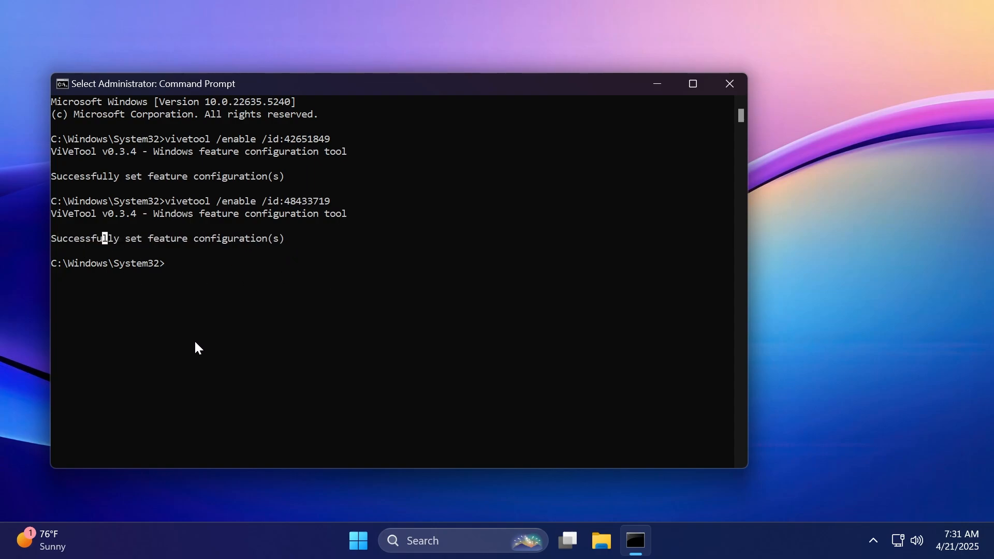
pyautogui.click(727, 83)
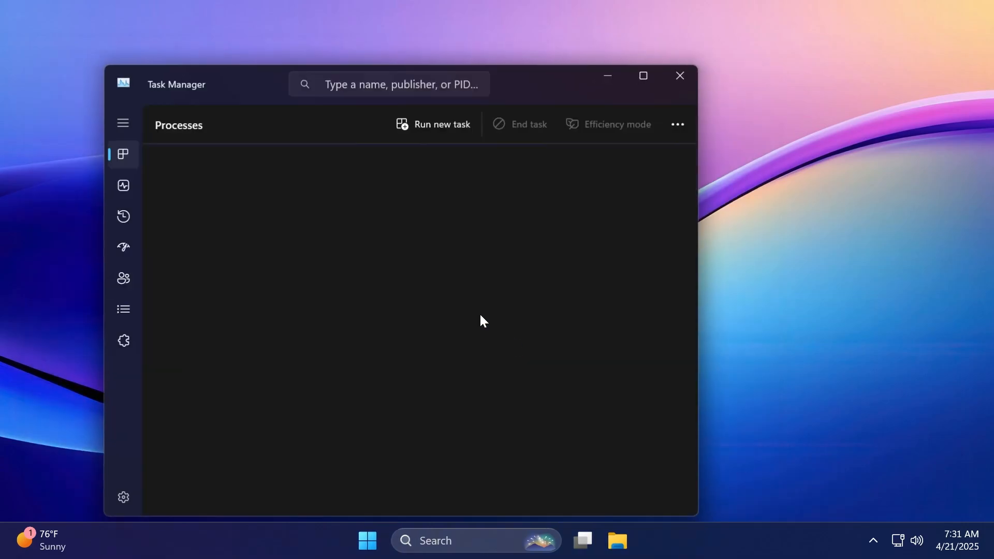
# Filter processes to 'explorer' and restart Windows Explorer.
pyautogui.write('explorer')
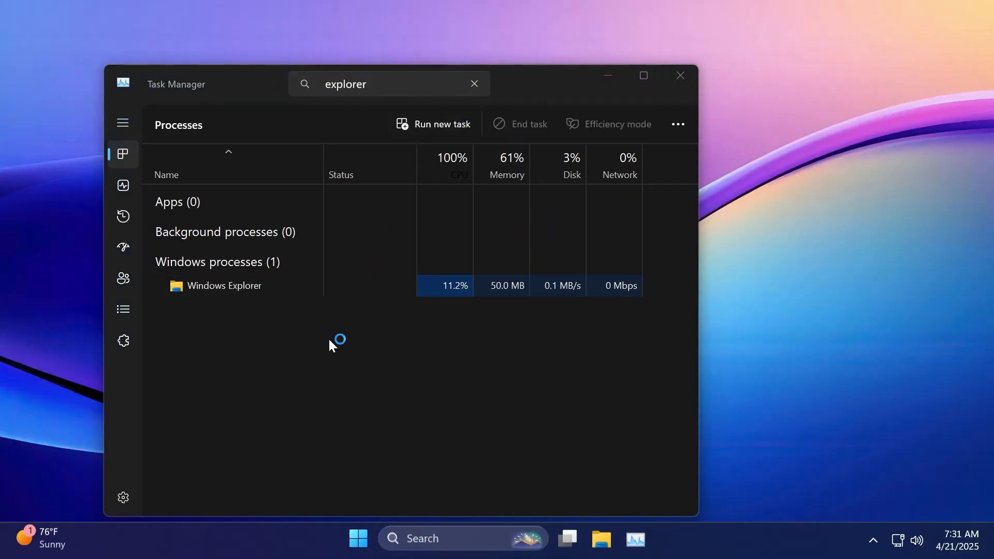
pyautogui.click(679, 75)
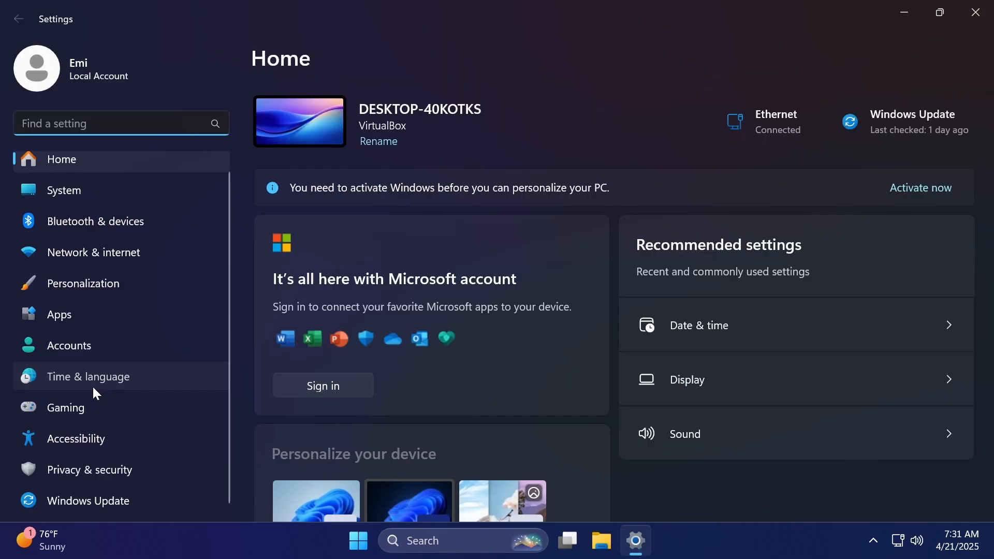
# Show the Date & time page with Show time in Notification Center turned on.
pyautogui.click(697, 325)
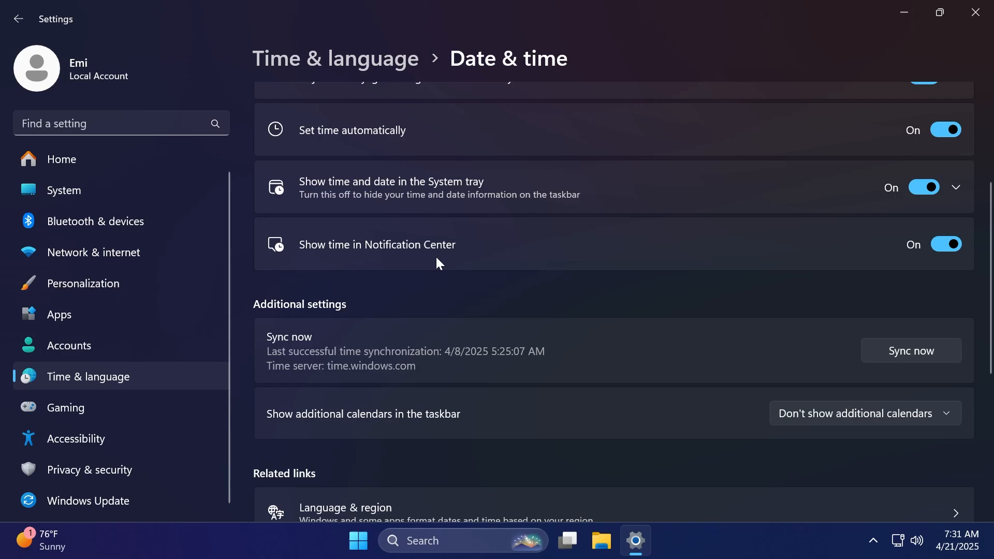
pyautogui.click(939, 11)
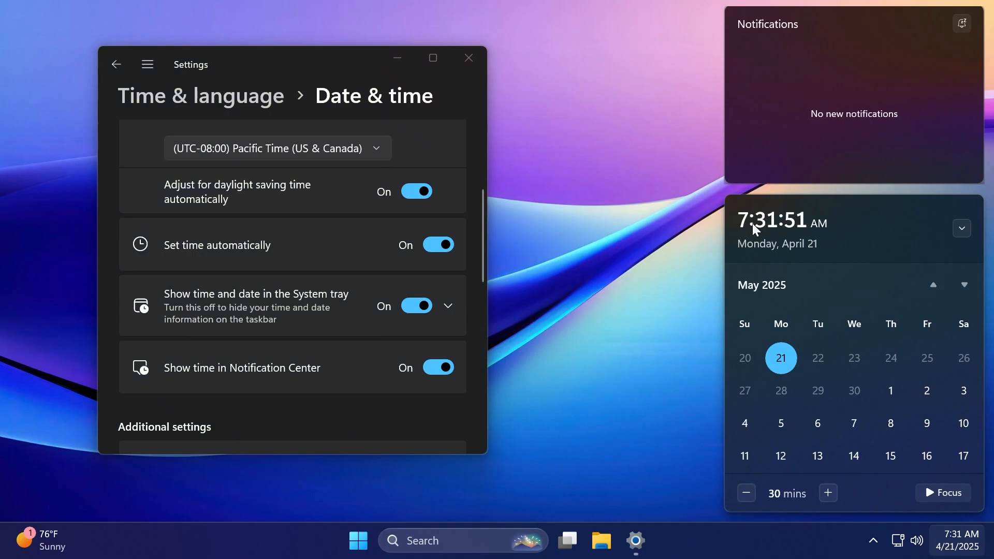
pyautogui.moveTo(844, 256)
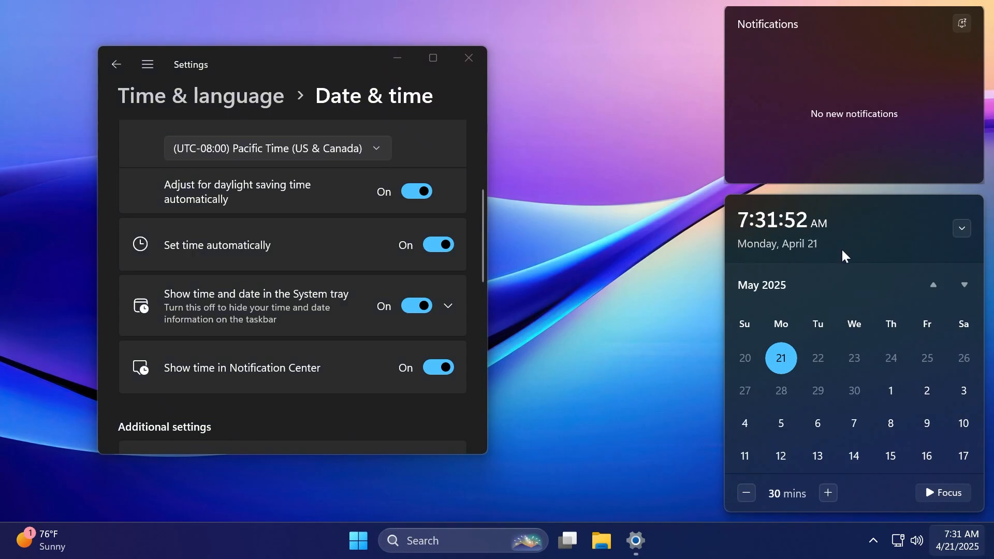
pyautogui.moveTo(855, 260)
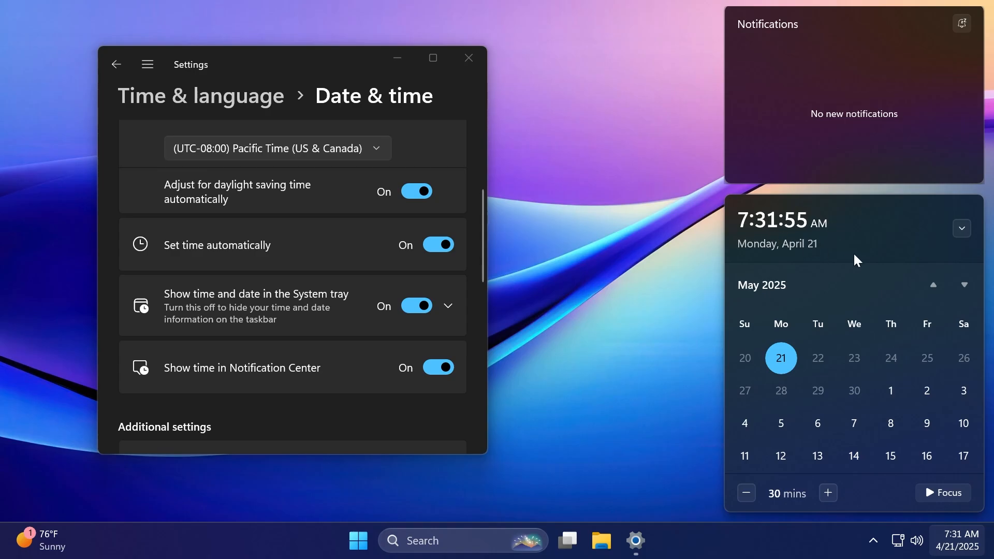
pyautogui.moveTo(852, 257)
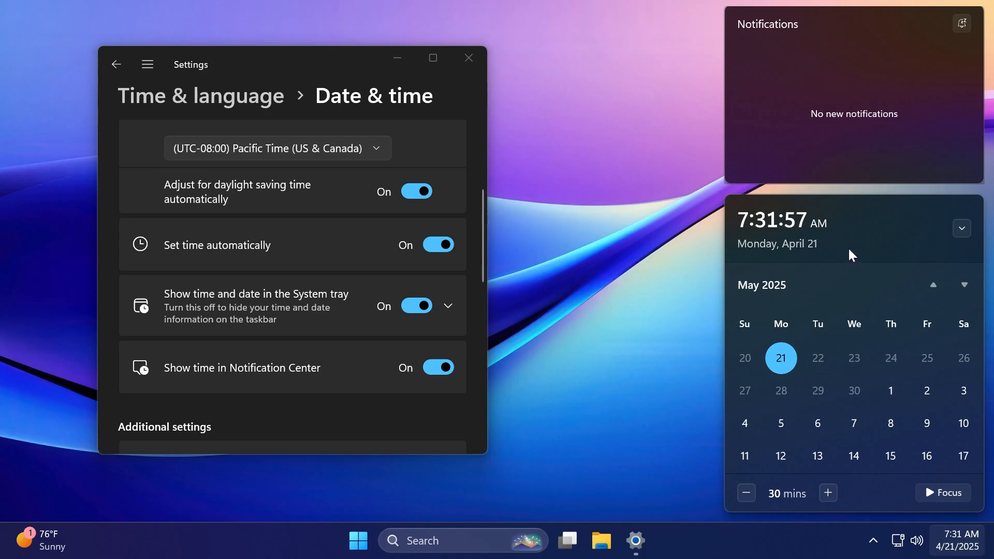
# Toggle Show time in Notification Center off and back on, restoring the large clock.
pyautogui.click(437, 367)
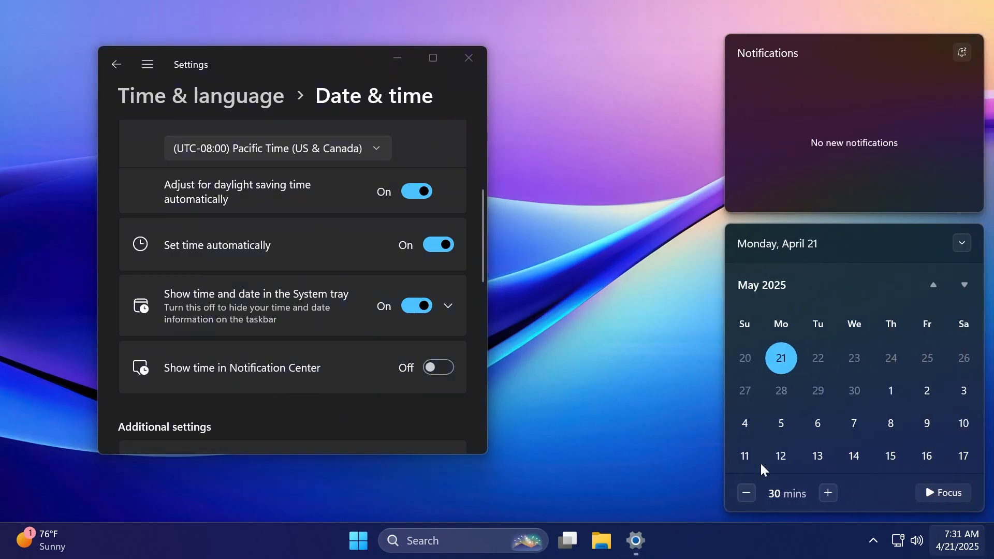
pyautogui.click(437, 367)
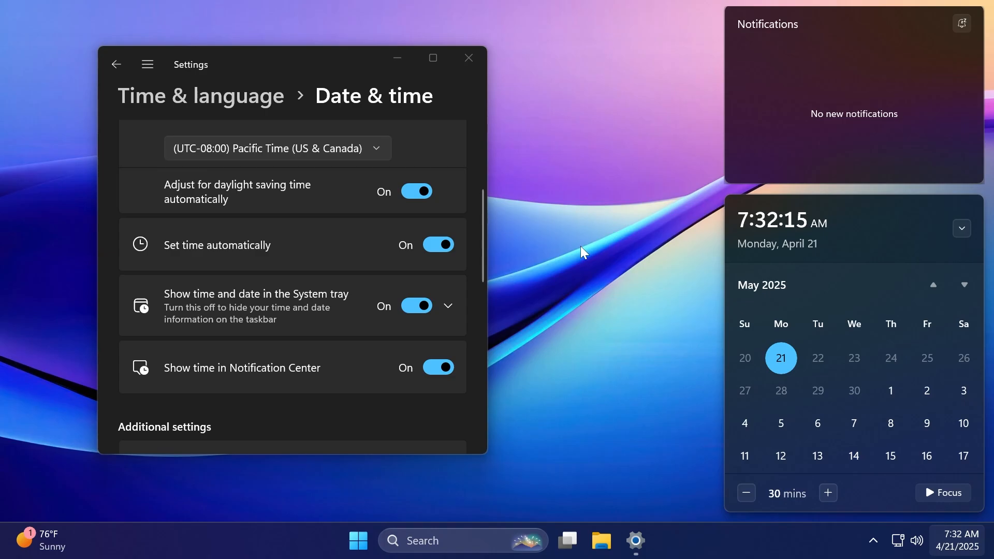
pyautogui.moveTo(594, 239)
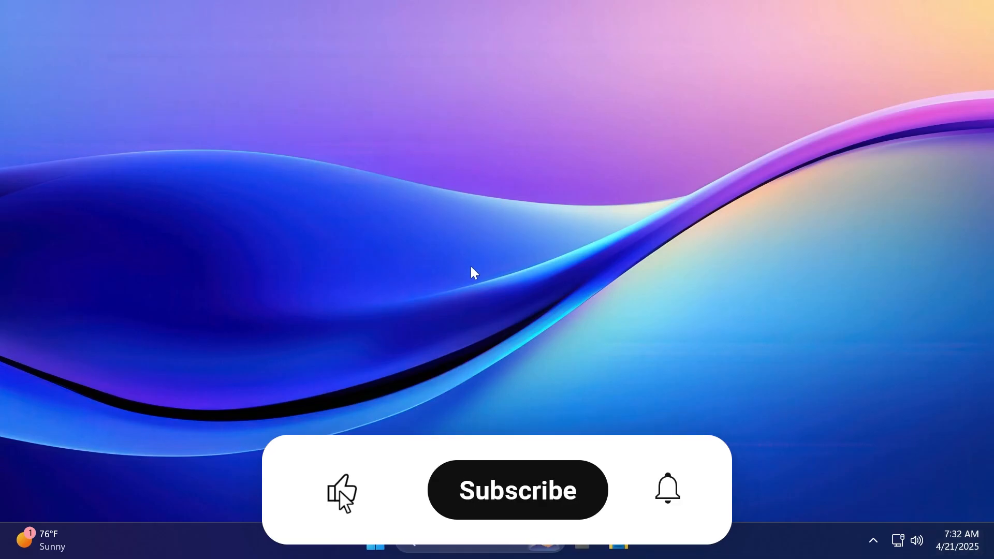
# Dismiss Settings and the Notification Center, leaving the empty desktop.
pyautogui.click(518, 489)
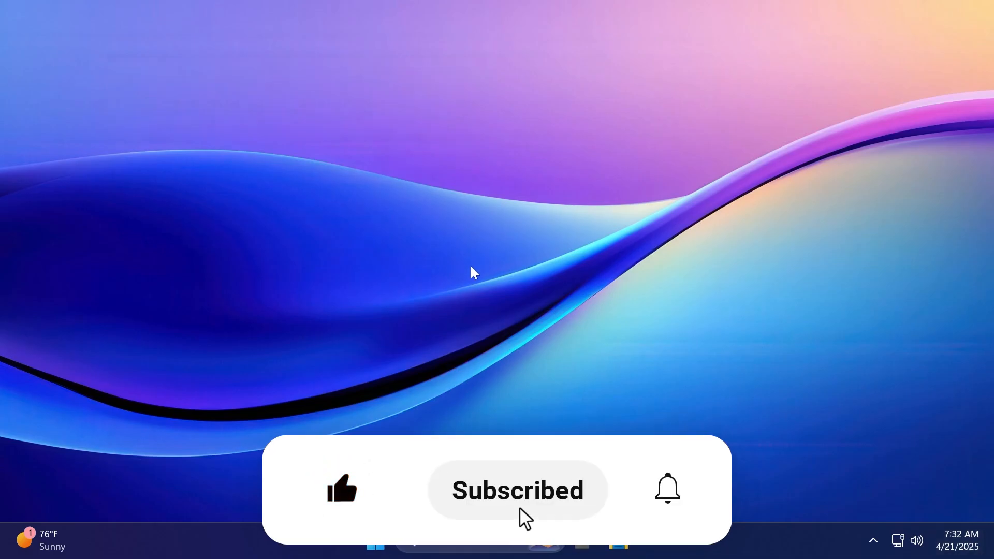